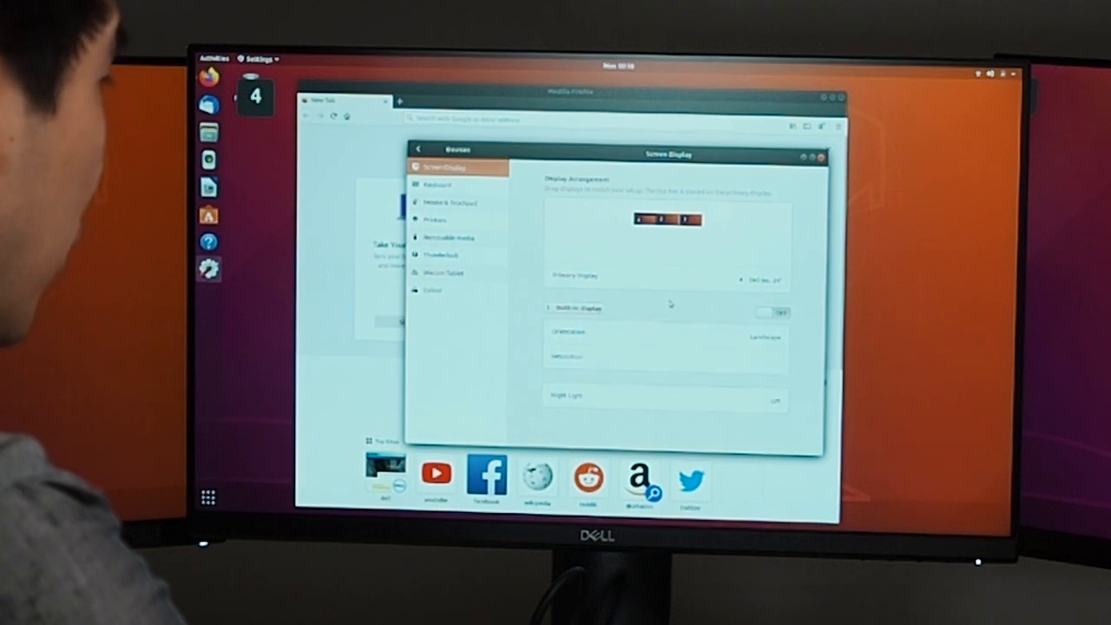
Step: Turn on the built-in display in Screen Display settings
{"action": "left_click", "coordinate": [771, 312]}
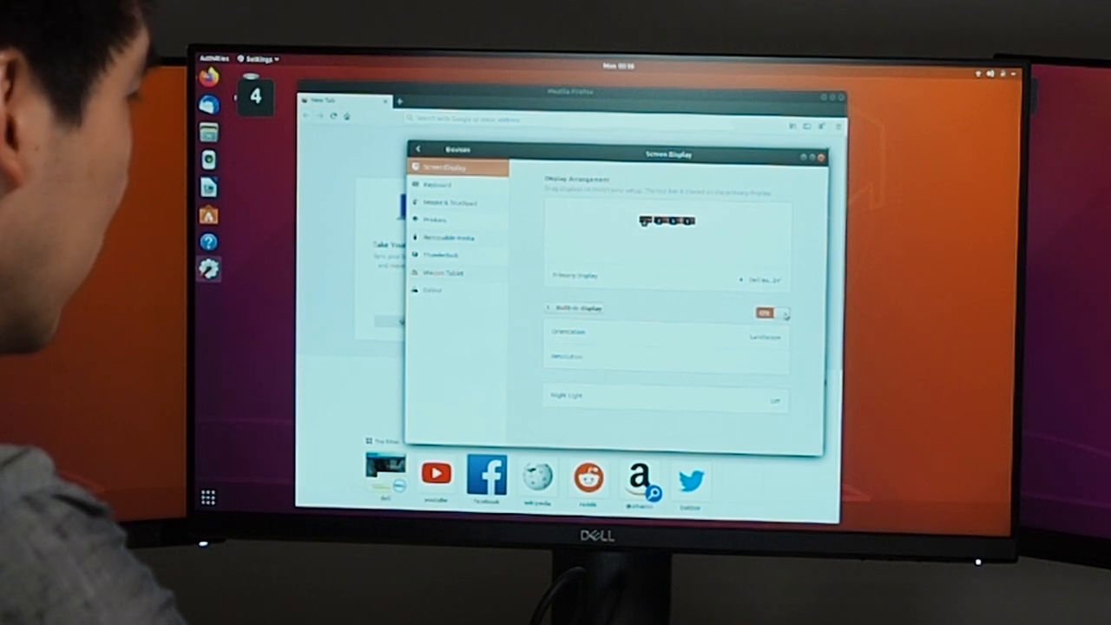
{"action": "left_click", "coordinate": [767, 313]}
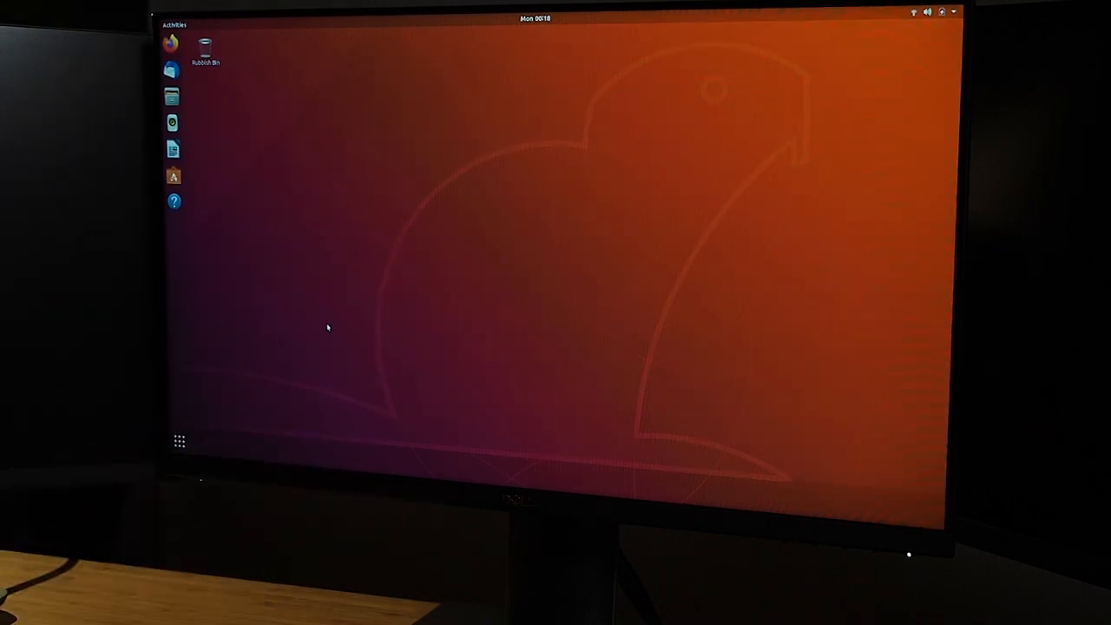
{"action": "mouse_move", "coordinate": [375, 276]}
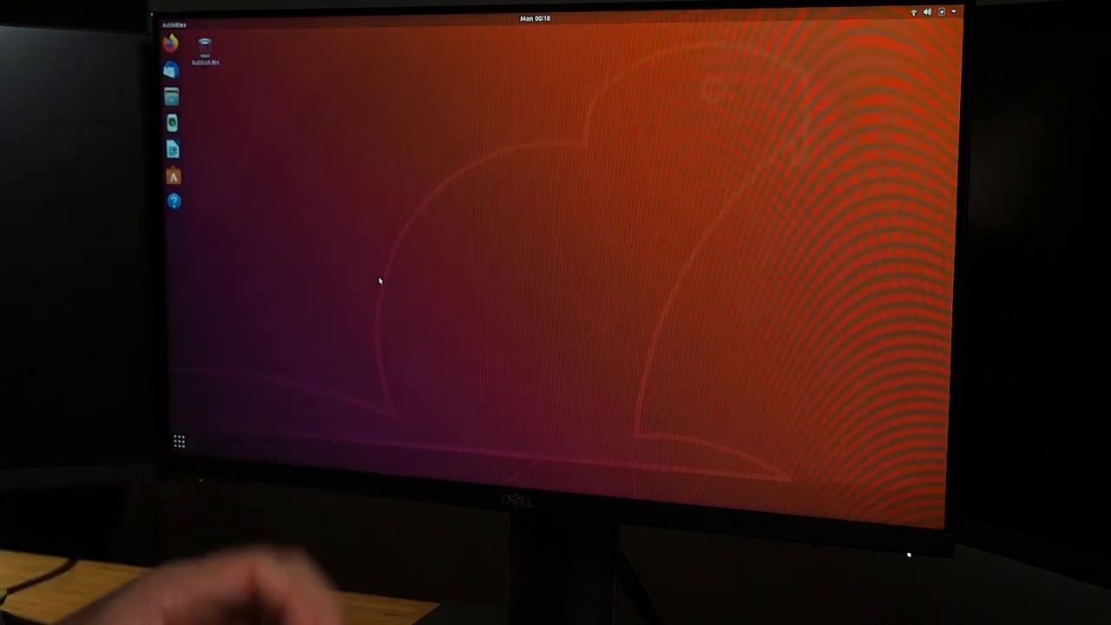
{"action": "mouse_move", "coordinate": [345, 316]}
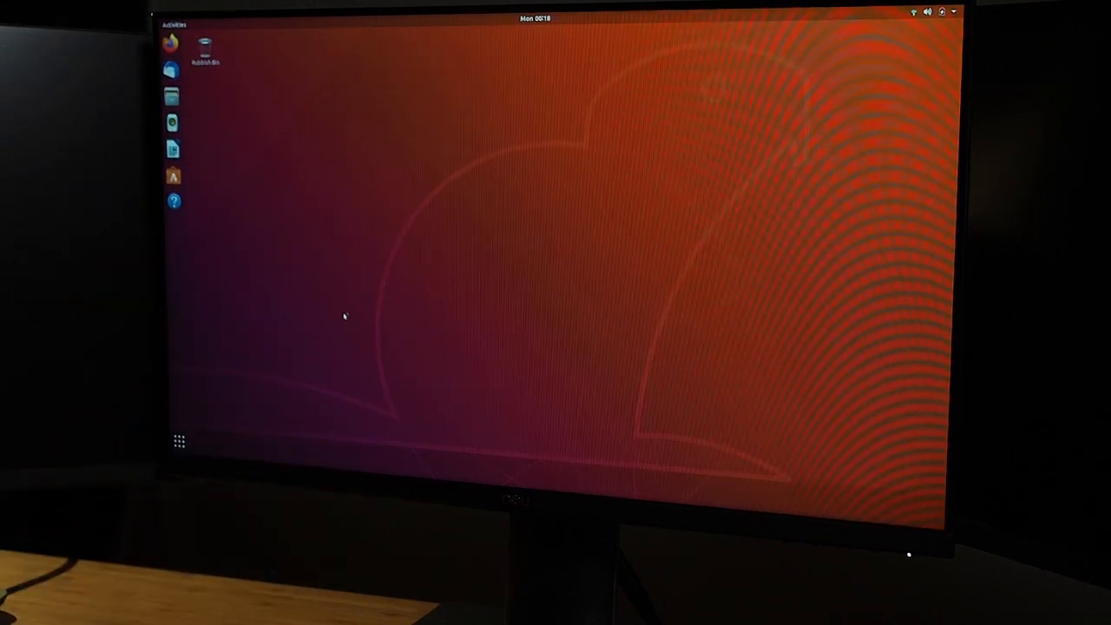
Step: Launch Settings from Show Applications and open the Devices screen display page
{"action": "left_click", "coordinate": [179, 441]}
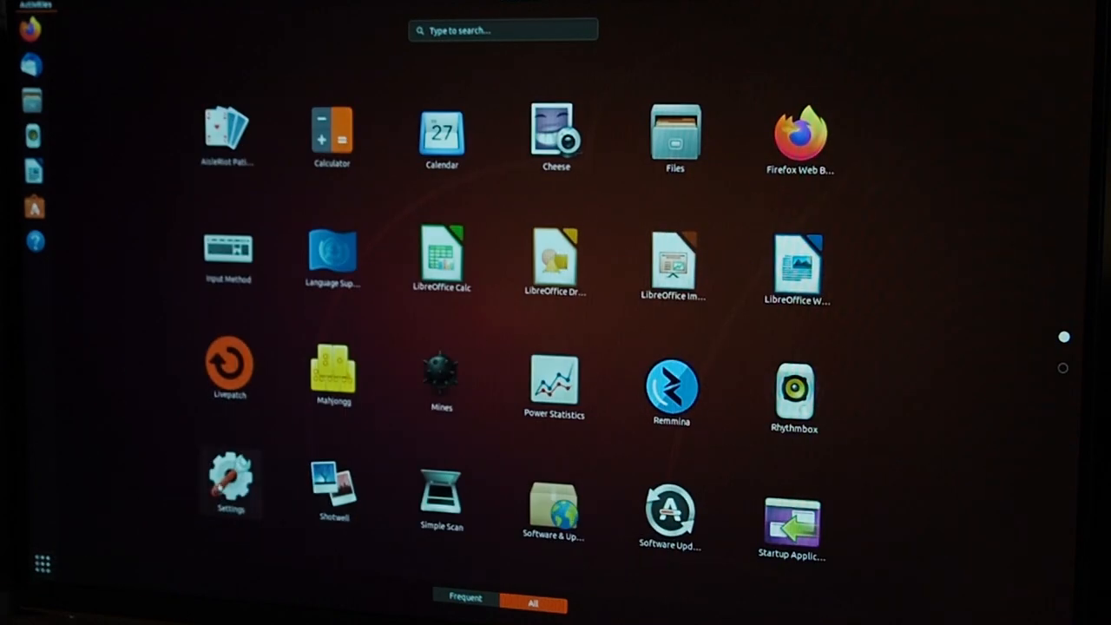
{"action": "left_click", "coordinate": [230, 477]}
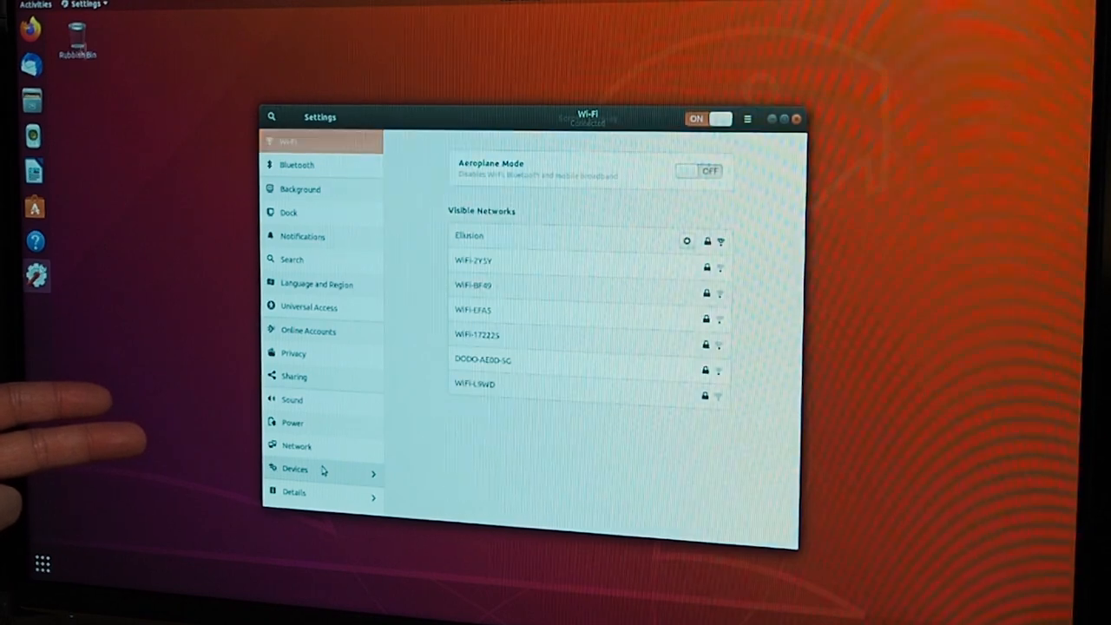
{"action": "left_click", "coordinate": [295, 469]}
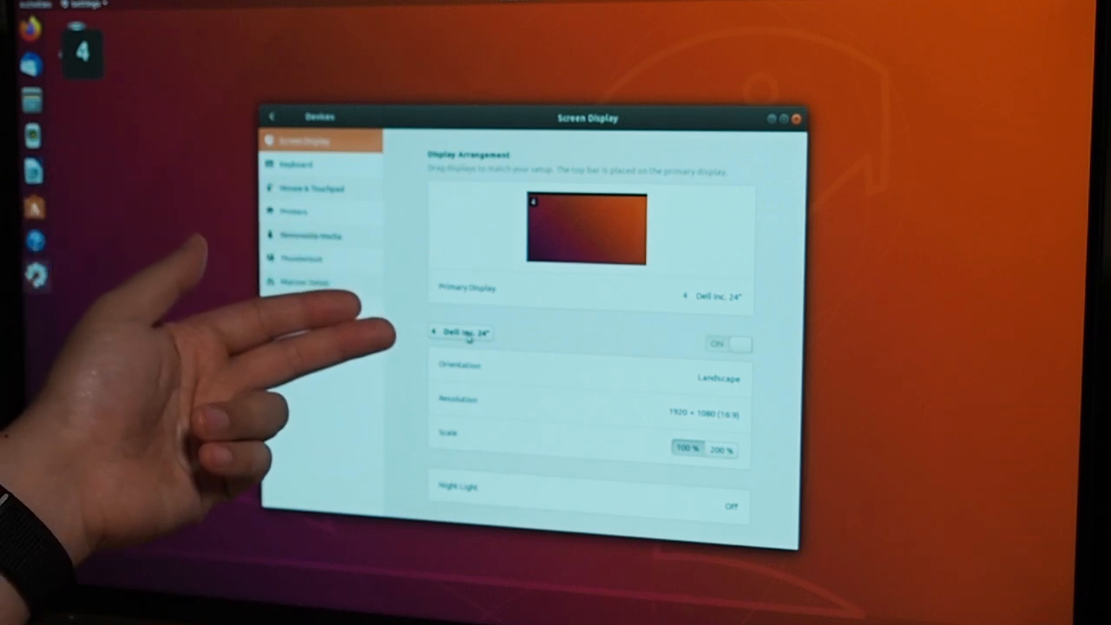
Step: Enable display 2, apply and keep the changes, and reapply the layout
{"action": "left_click", "coordinate": [462, 332]}
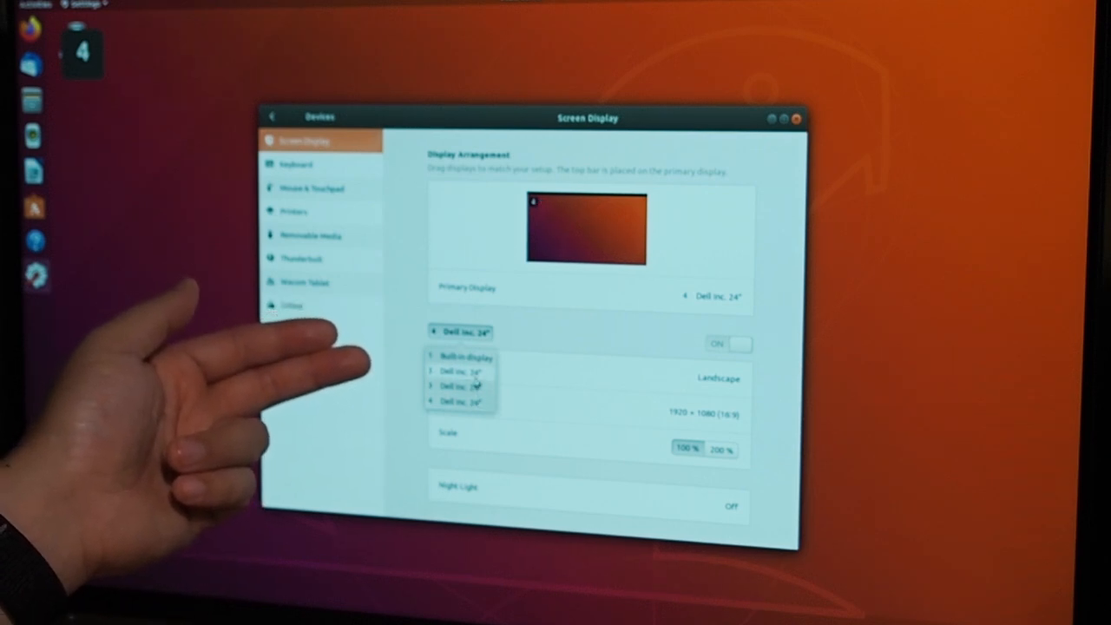
{"action": "left_click", "coordinate": [729, 344]}
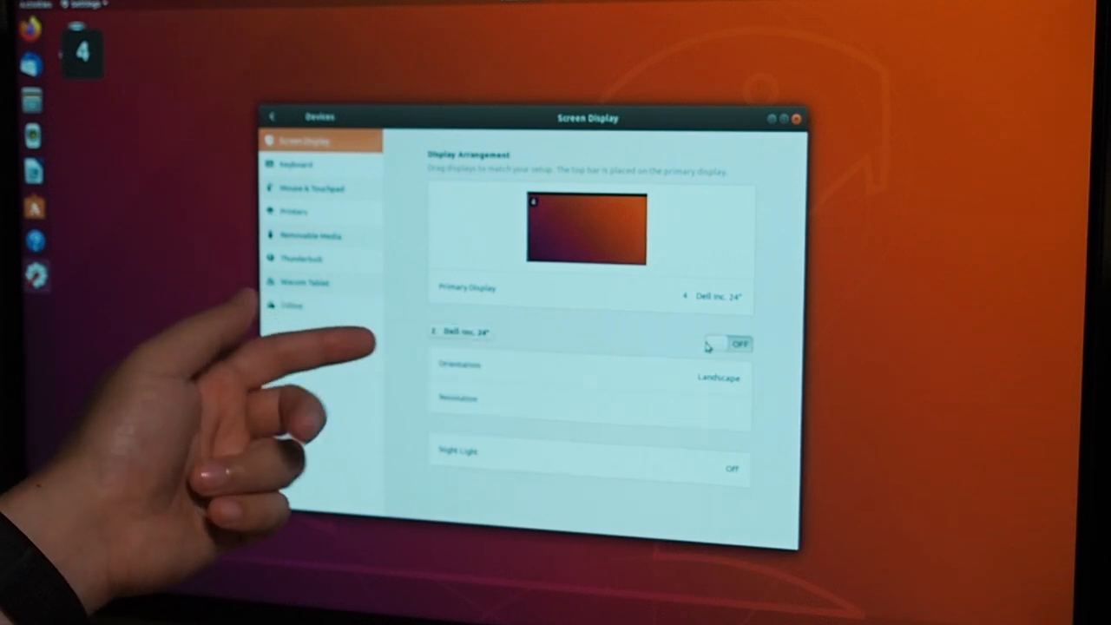
{"action": "left_click", "coordinate": [729, 342]}
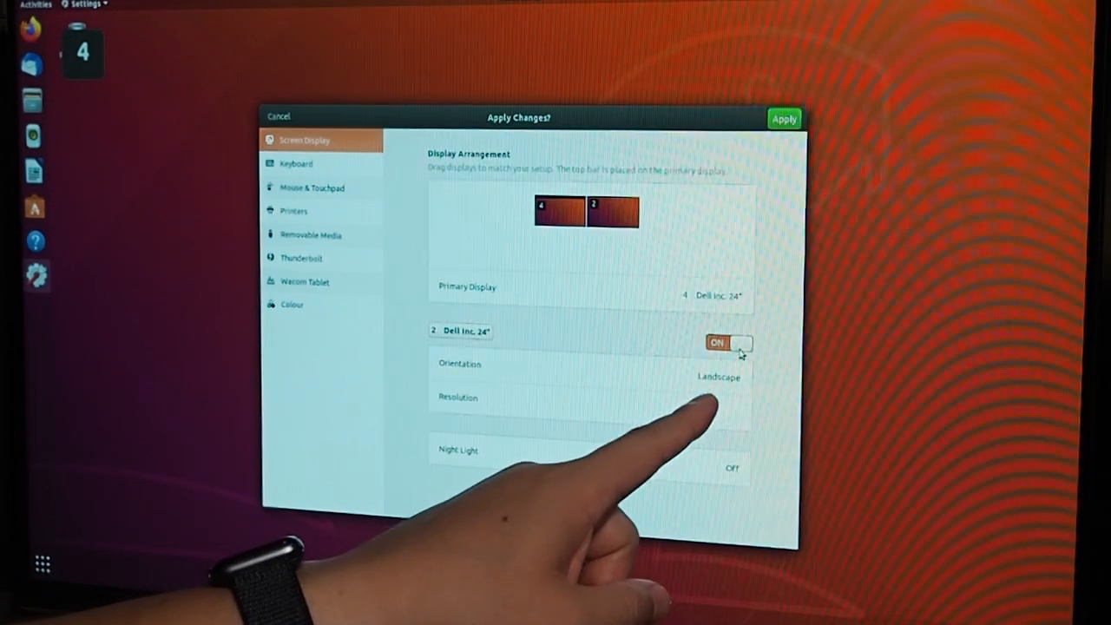
{"action": "left_click", "coordinate": [783, 118]}
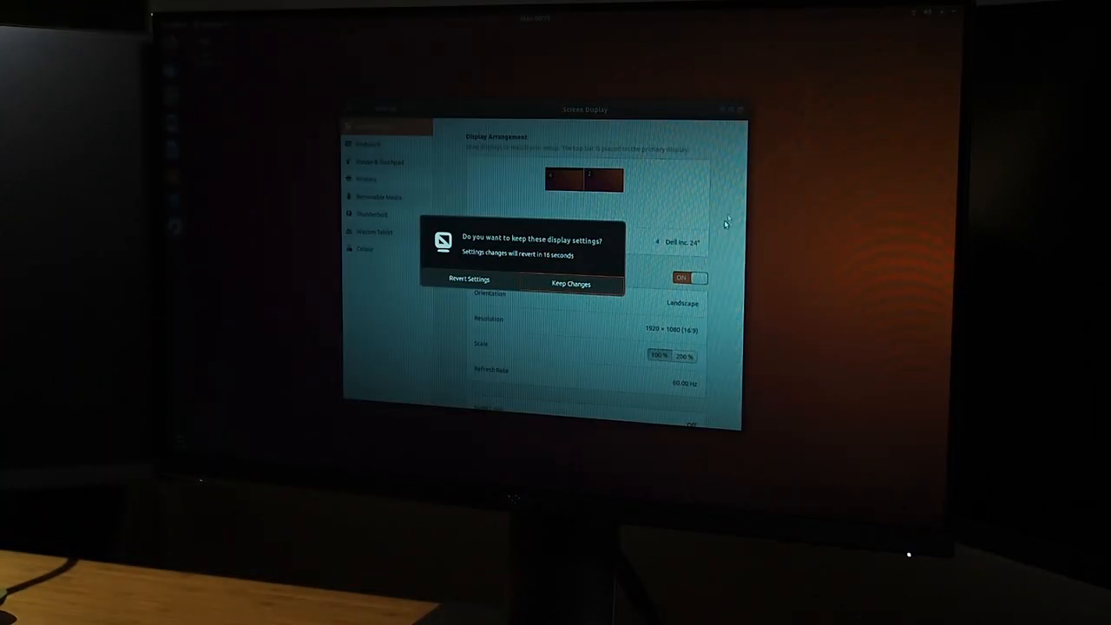
{"action": "left_click", "coordinate": [571, 284]}
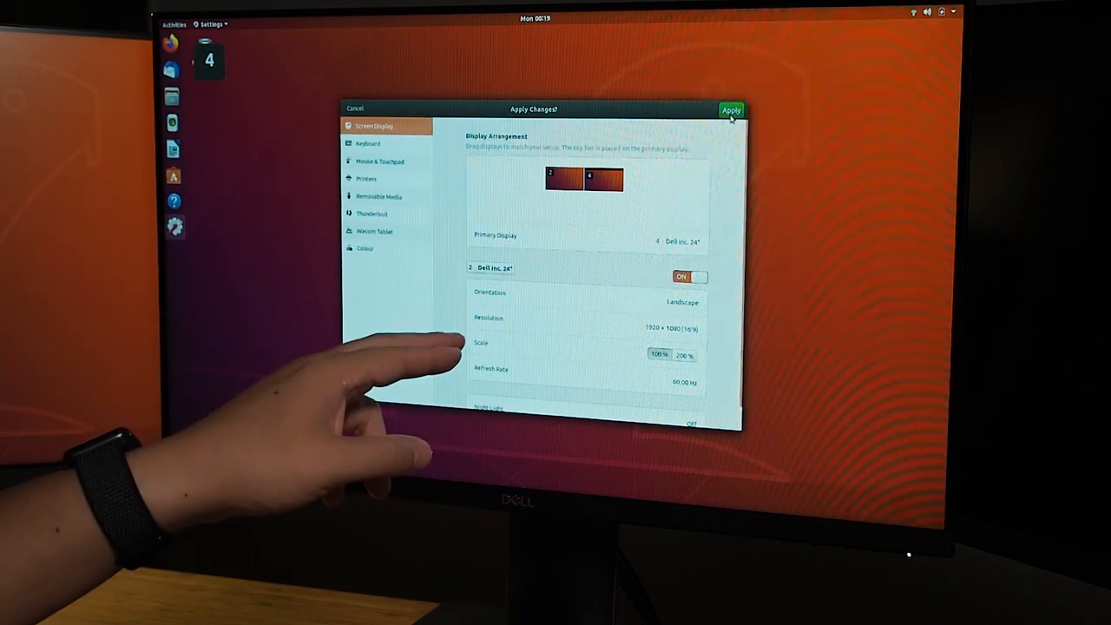
{"action": "left_click", "coordinate": [730, 109]}
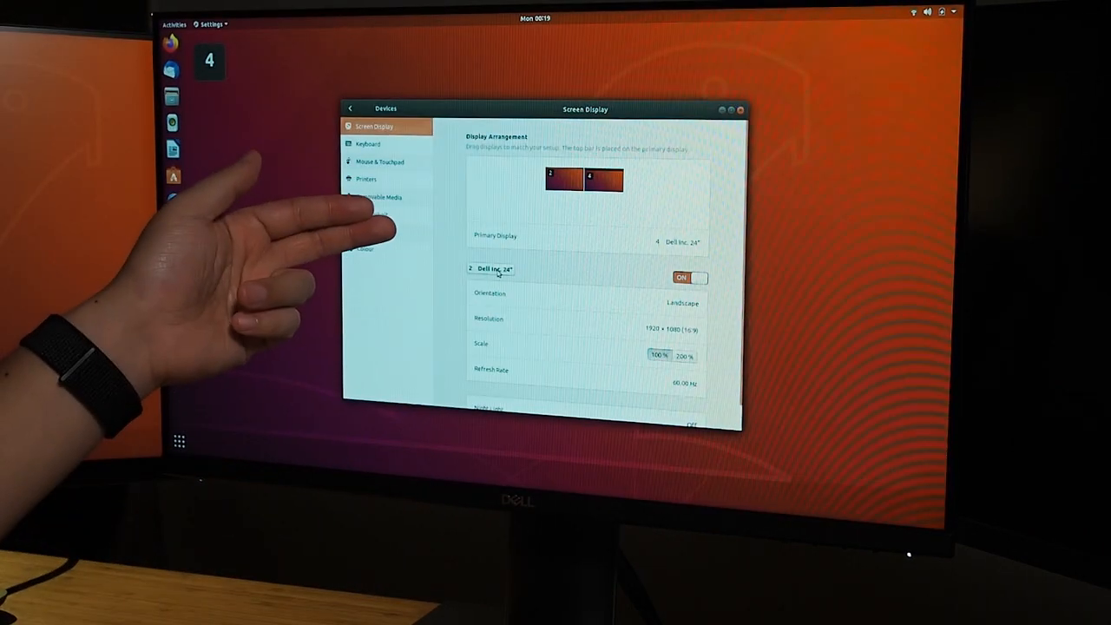
Step: Select display 3, switch it on, and apply
{"action": "left_click", "coordinate": [491, 268]}
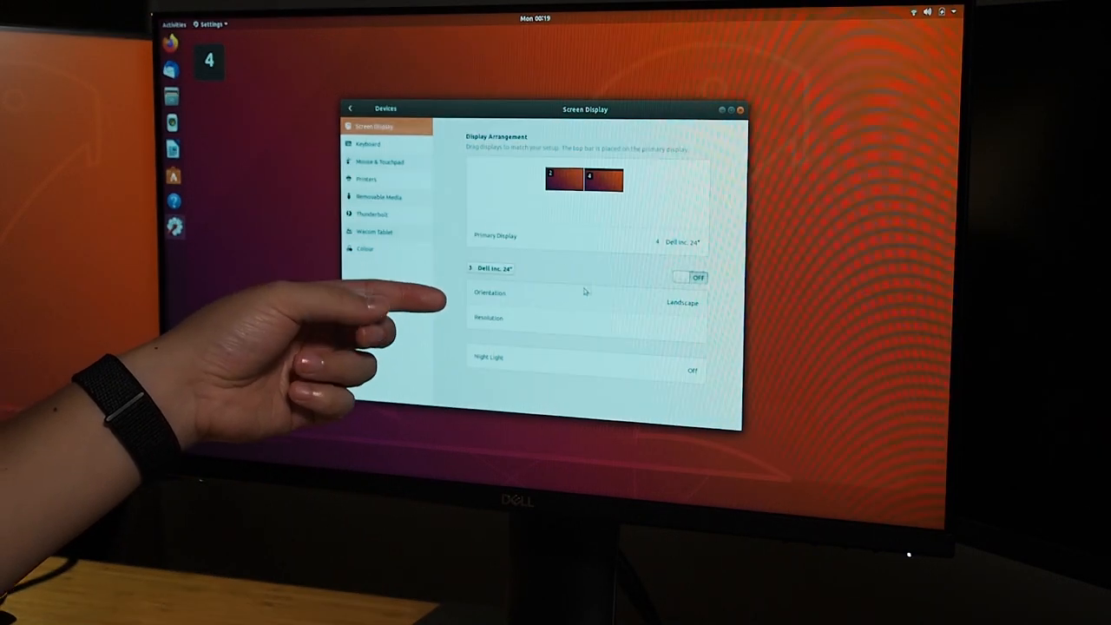
{"action": "left_click", "coordinate": [697, 277]}
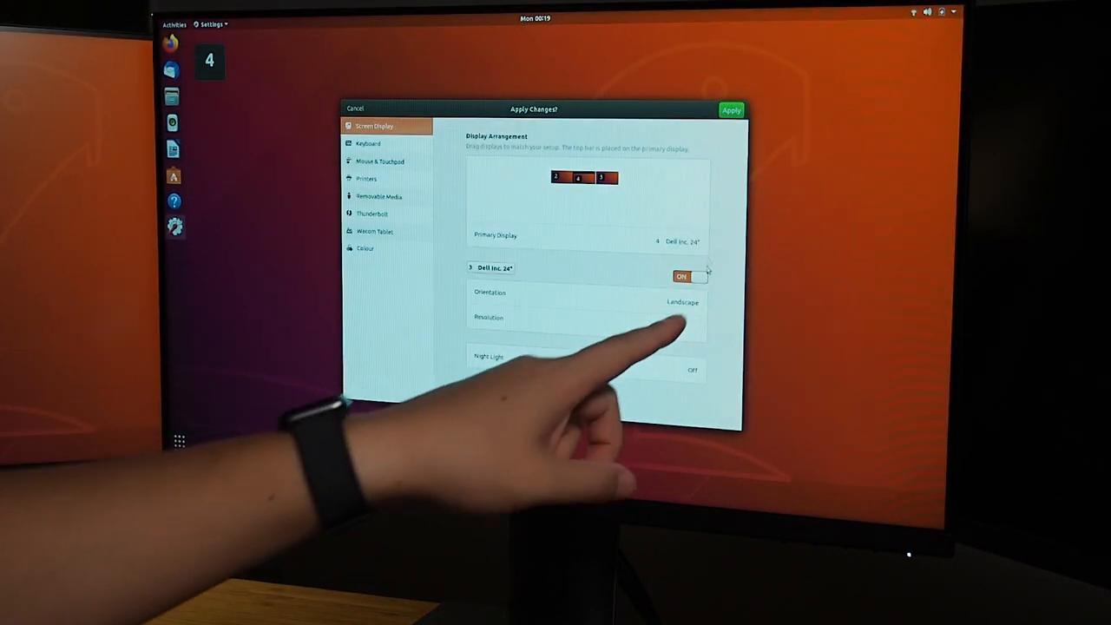
{"action": "left_click", "coordinate": [729, 110]}
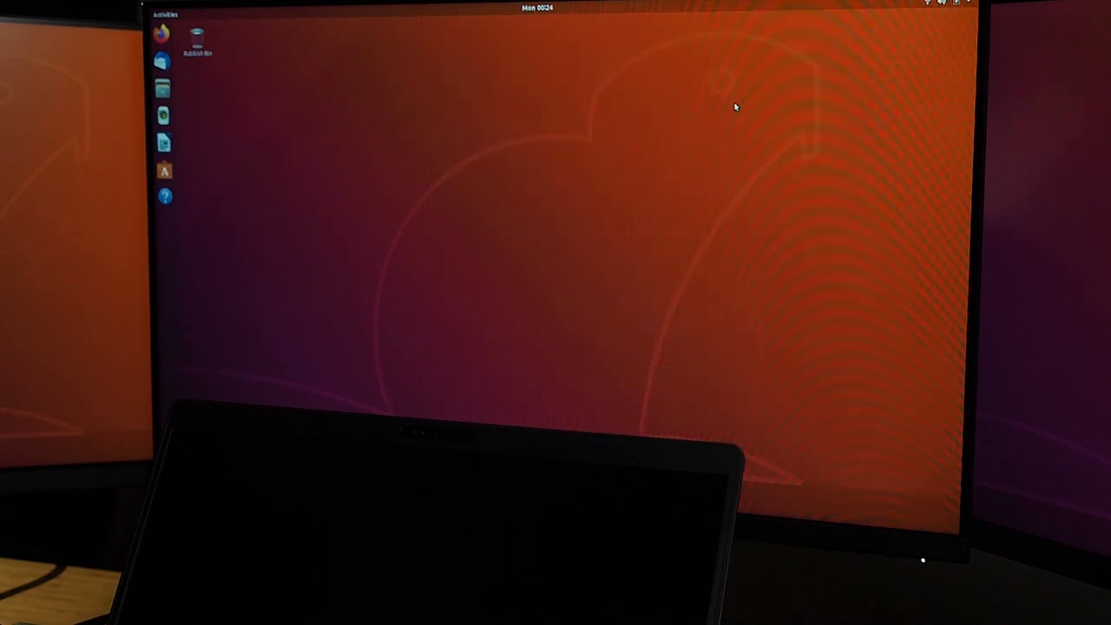
{"action": "mouse_move", "coordinate": [422, 282]}
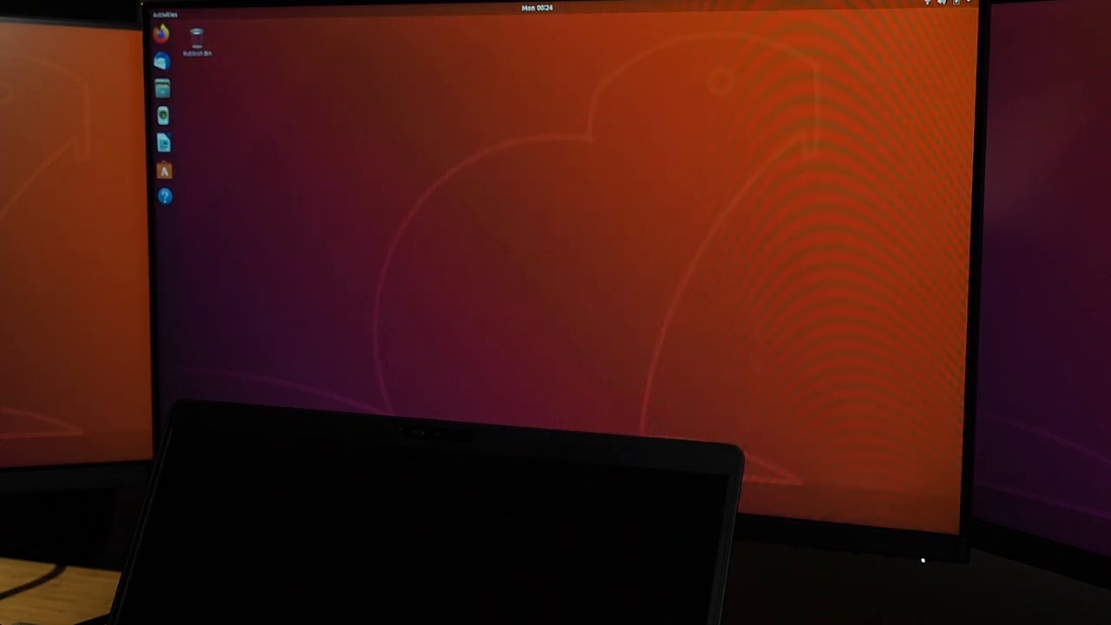
Step: Reopen Settings and view the Dell WD19TB dock's details under Devices > Thunderbolt
{"action": "left_click", "coordinate": [164, 15]}
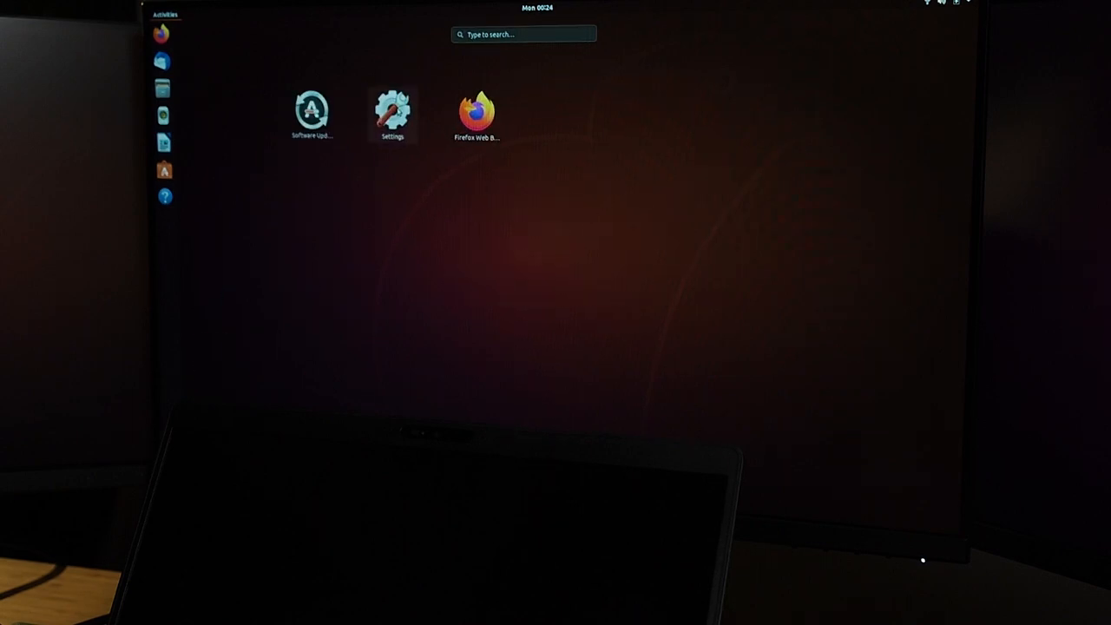
{"action": "left_click", "coordinate": [392, 110]}
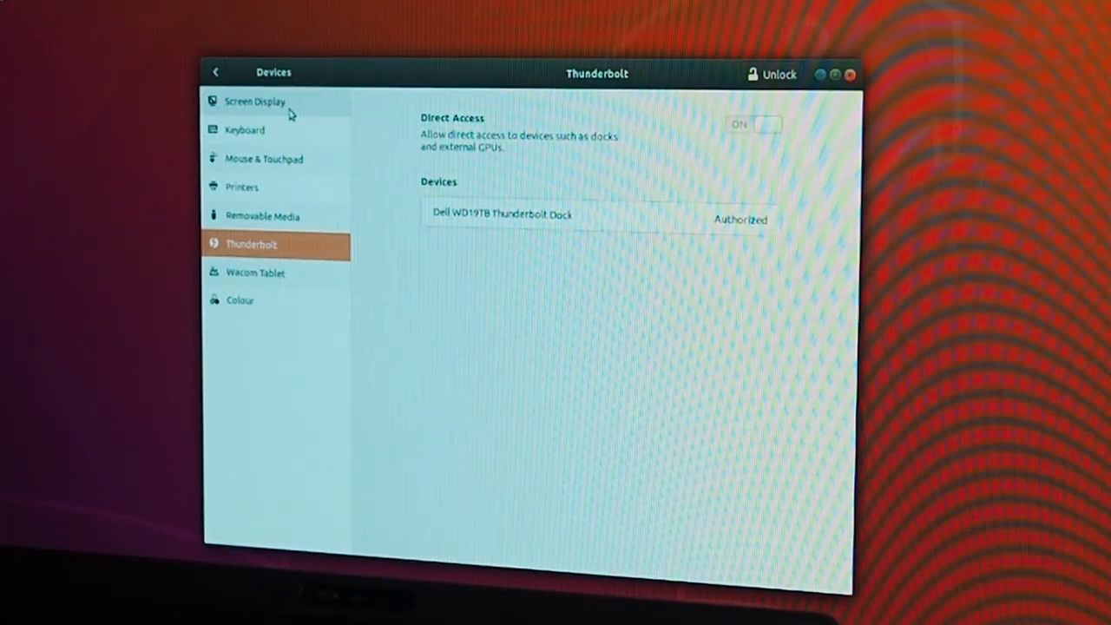
{"action": "left_click", "coordinate": [254, 101]}
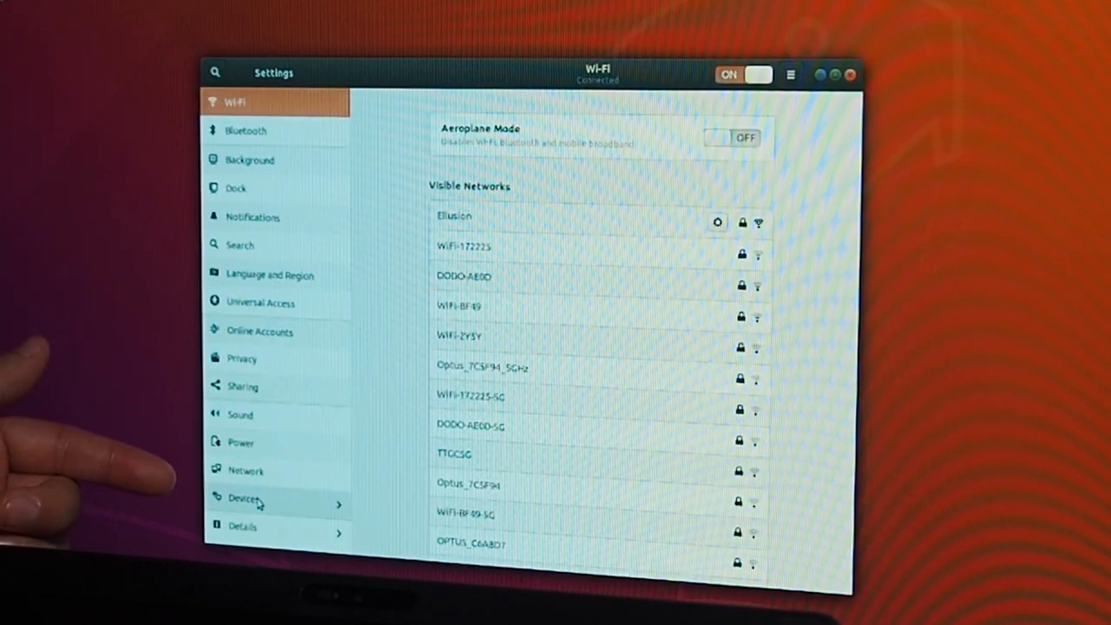
{"action": "left_click", "coordinate": [246, 498]}
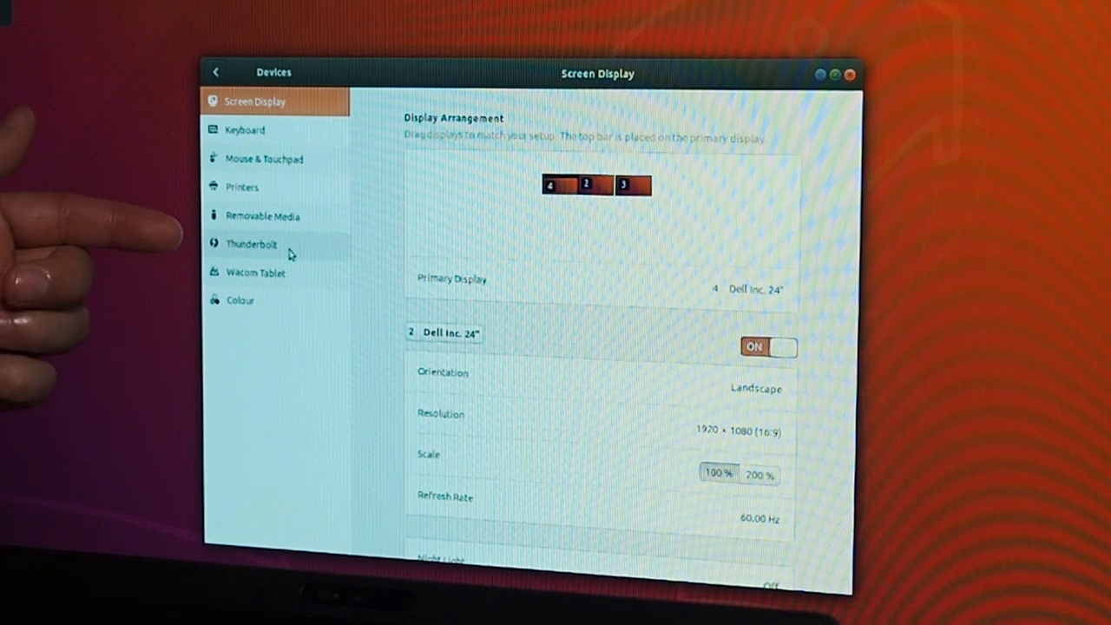
{"action": "left_click", "coordinate": [252, 243]}
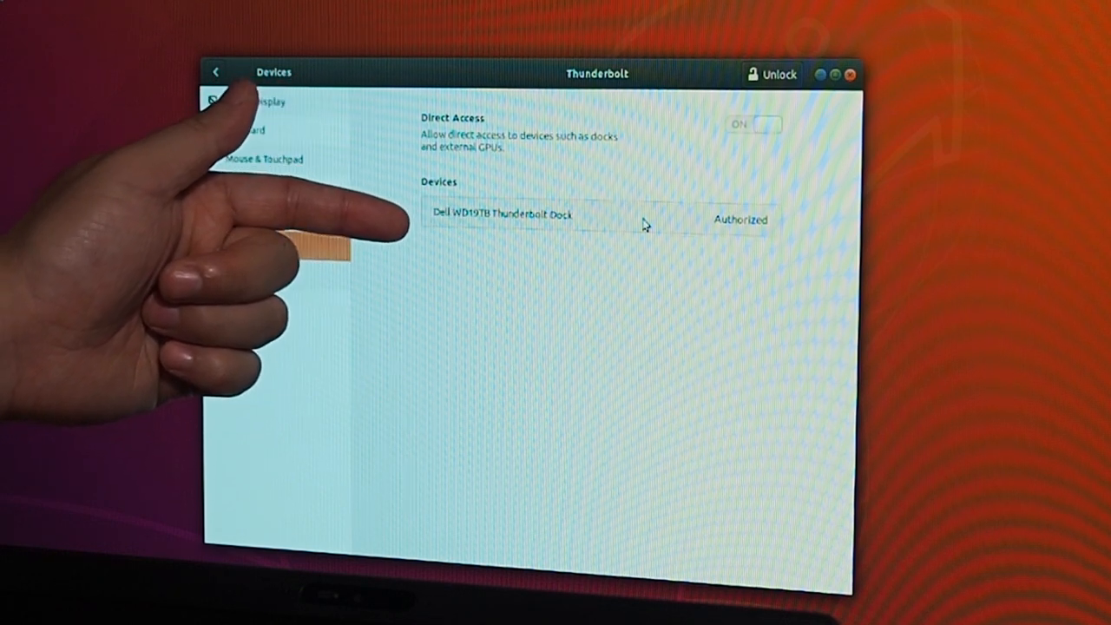
{"action": "left_click", "coordinate": [501, 215]}
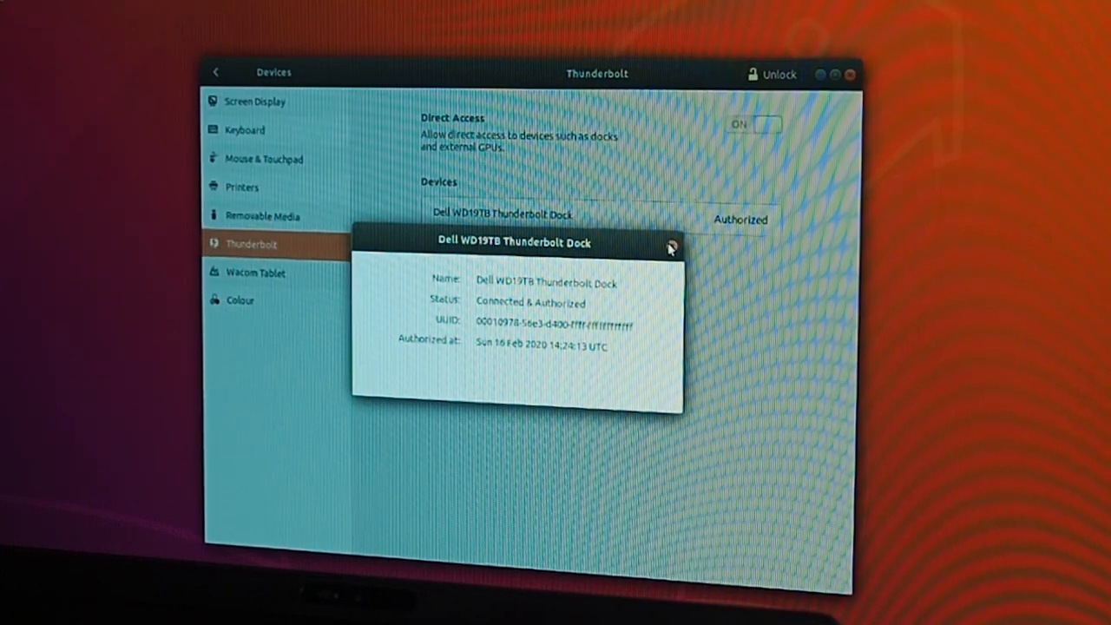
Step: Close the dock dialog and Settings, then restart the computer
{"action": "left_click", "coordinate": [669, 246]}
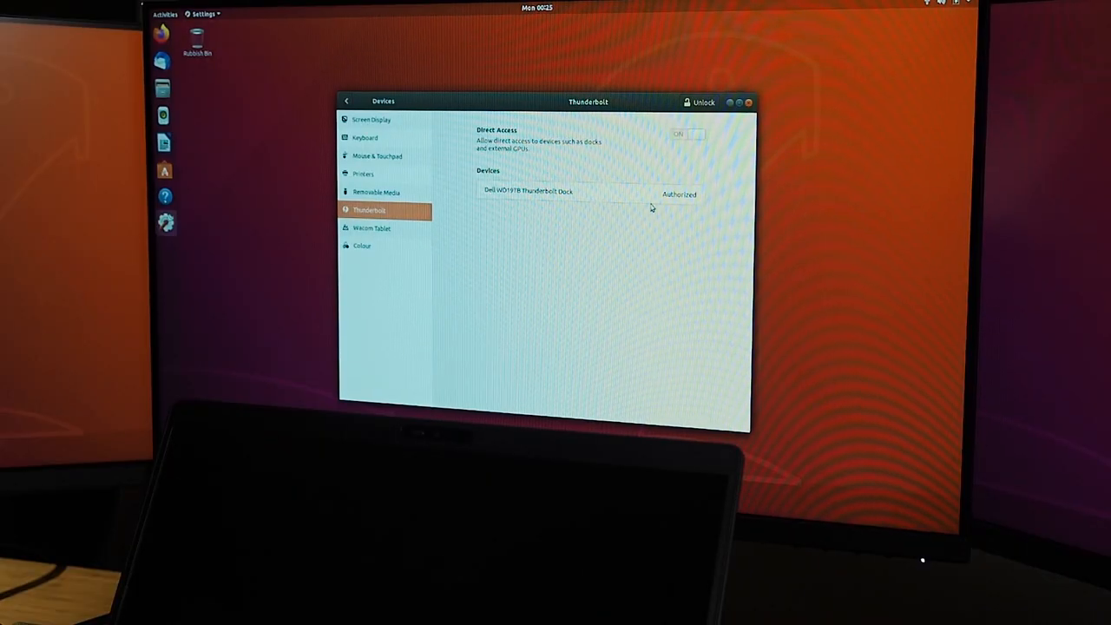
{"action": "left_click", "coordinate": [746, 102]}
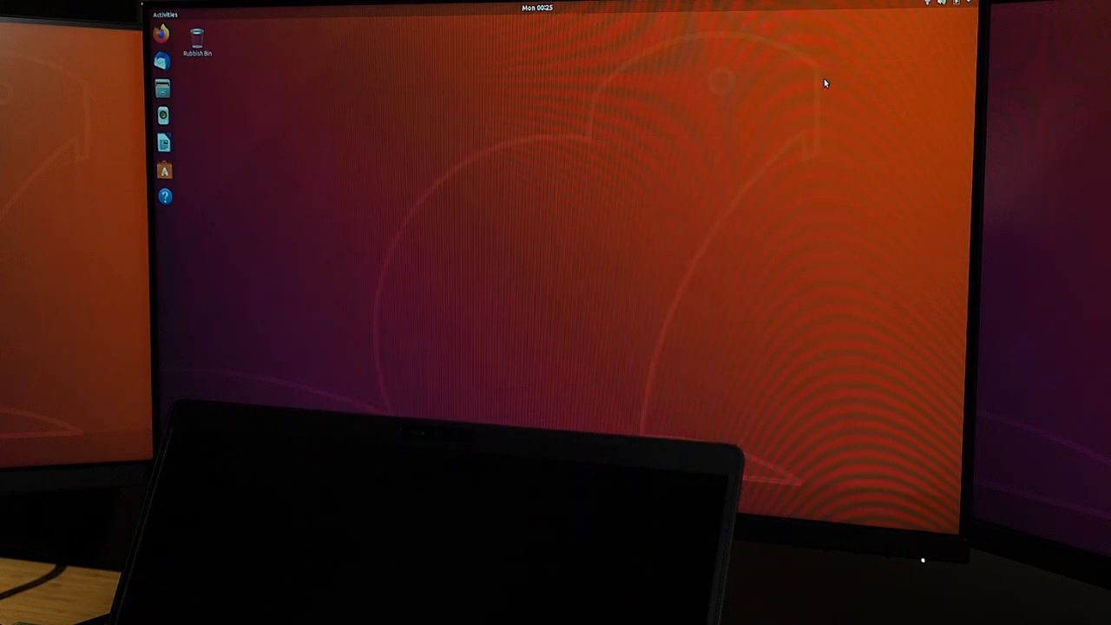
{"action": "left_click", "coordinate": [946, 3]}
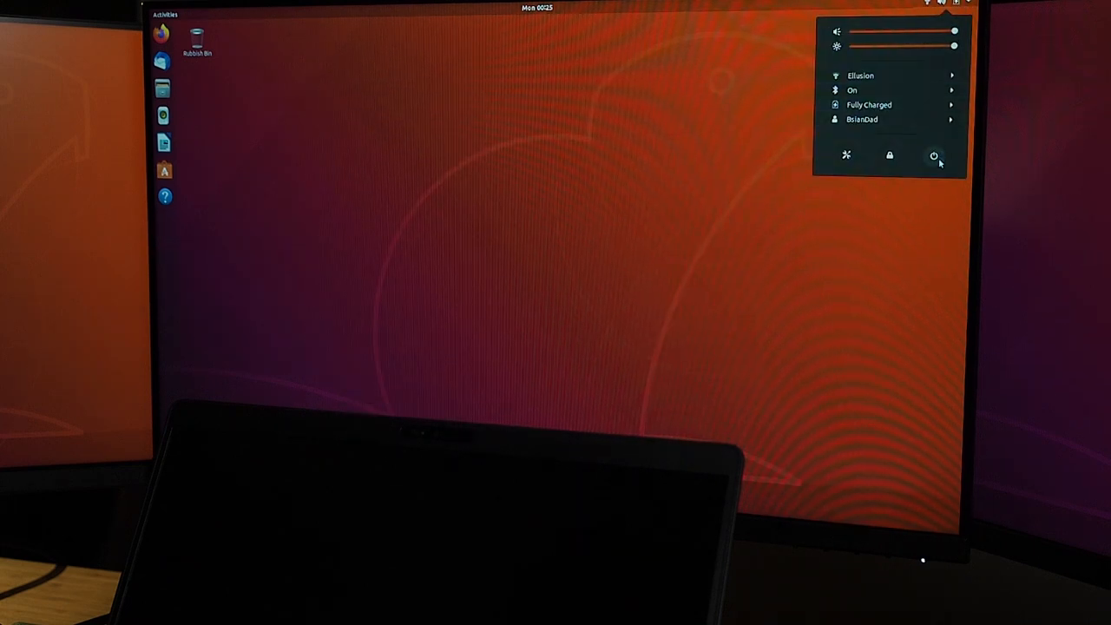
{"action": "left_click", "coordinate": [934, 155]}
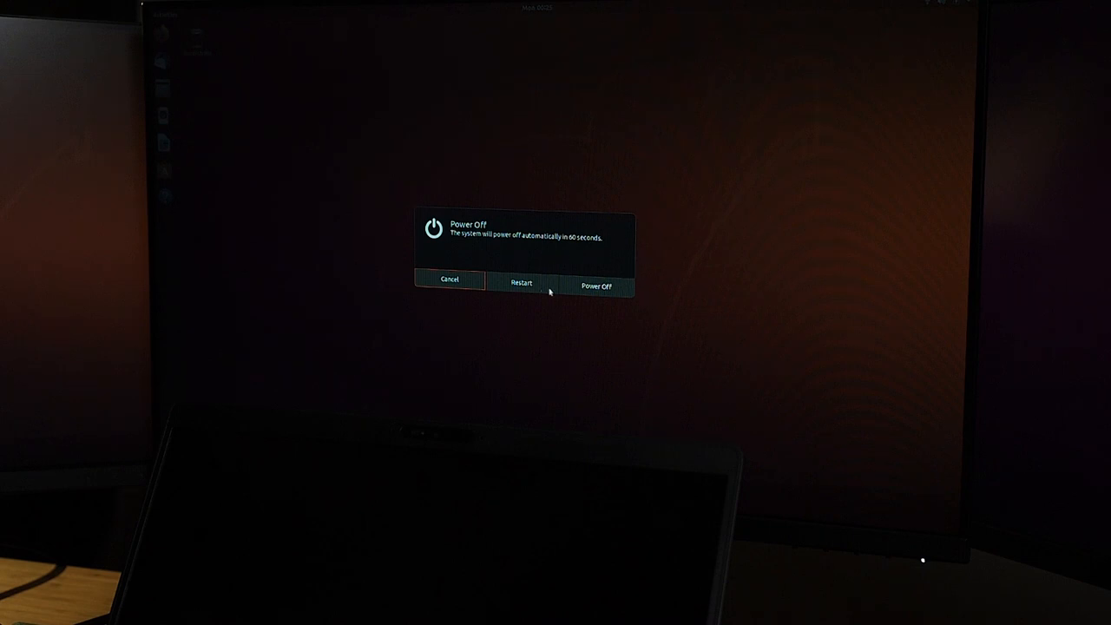
{"action": "left_click", "coordinate": [521, 284]}
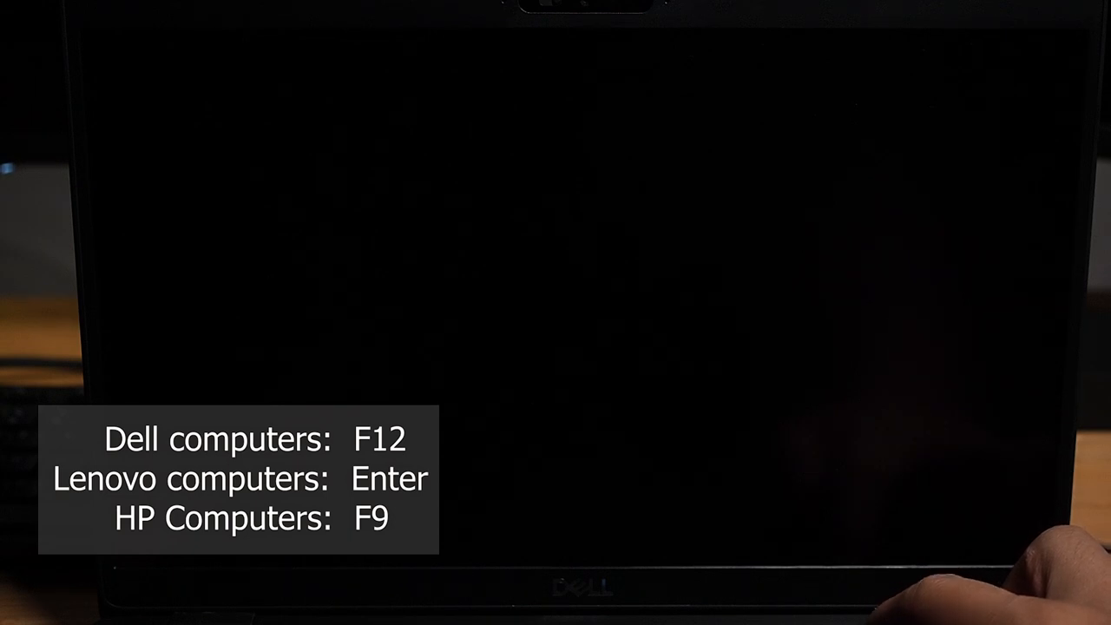
Step: Enter BIOS Setup from the F12 one-time boot menu
{"action": "key", "text": "F12"}
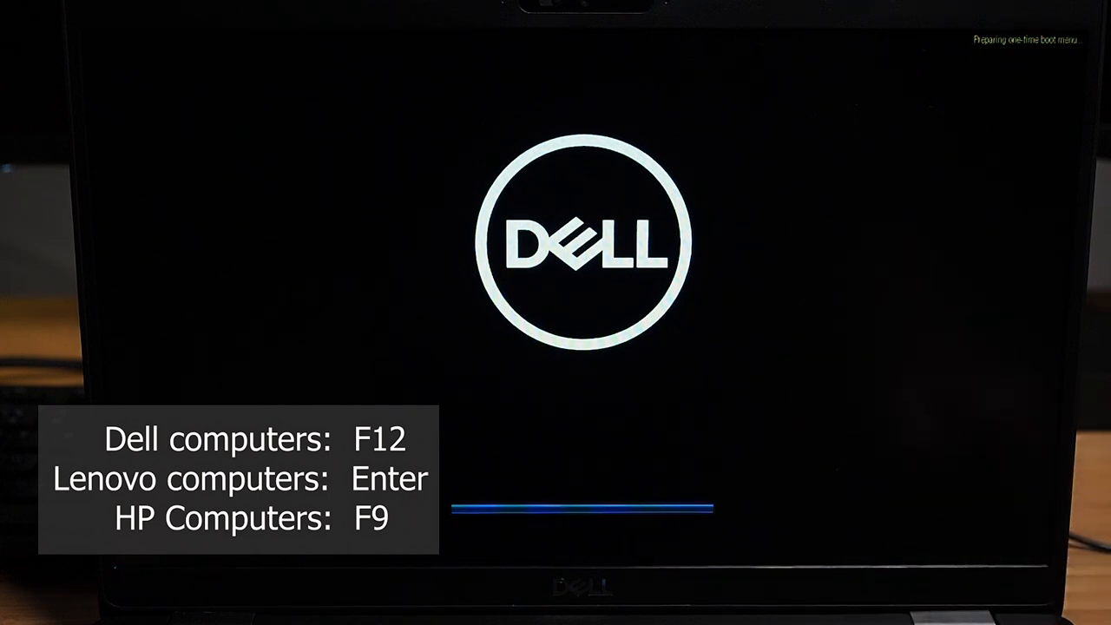
{"action": "key", "text": "F12"}
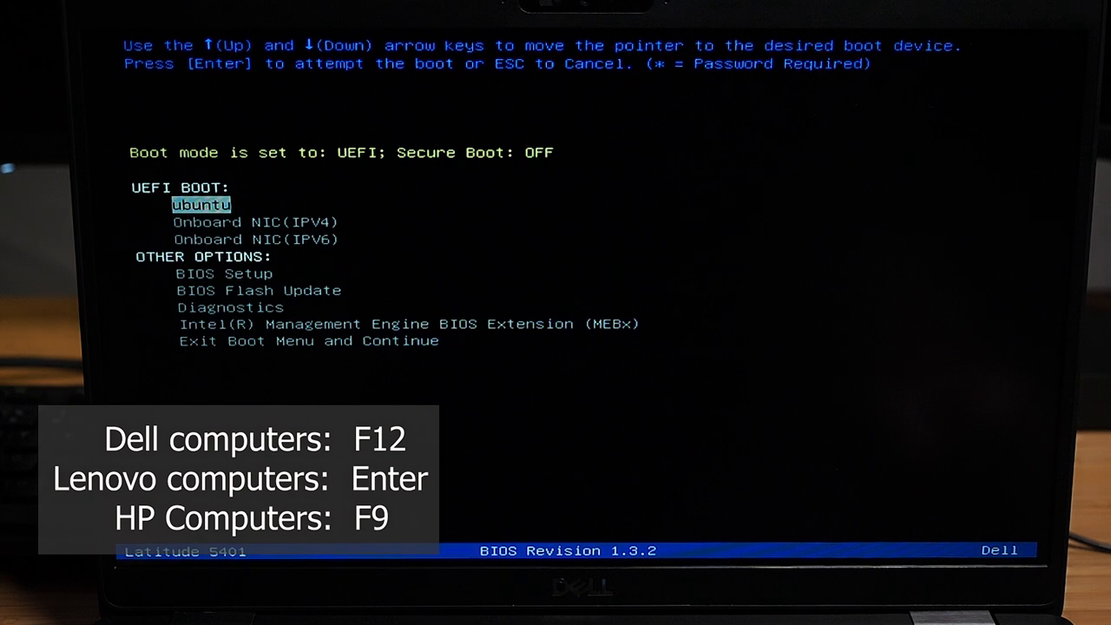
{"action": "key", "text": "Down"}
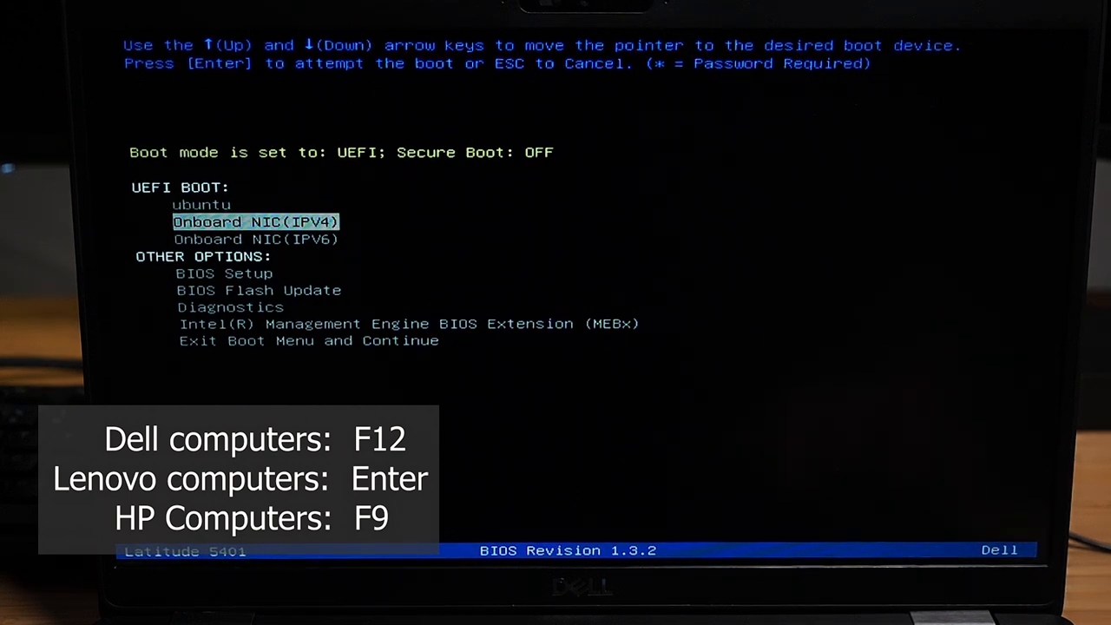
{"action": "key", "text": "Down"}
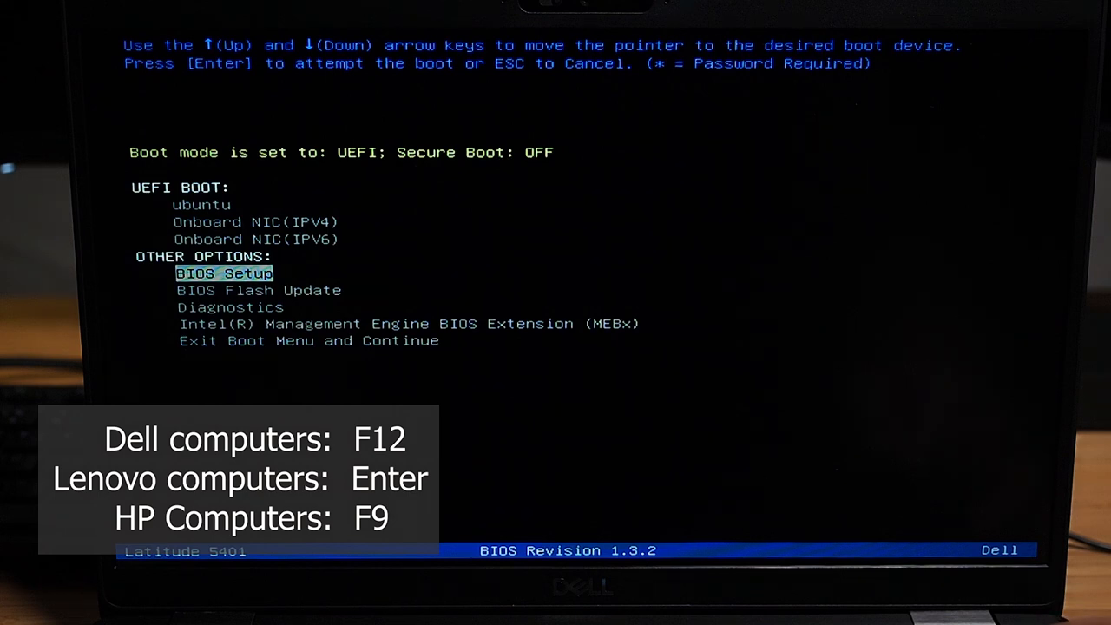
{"action": "key", "text": "Enter"}
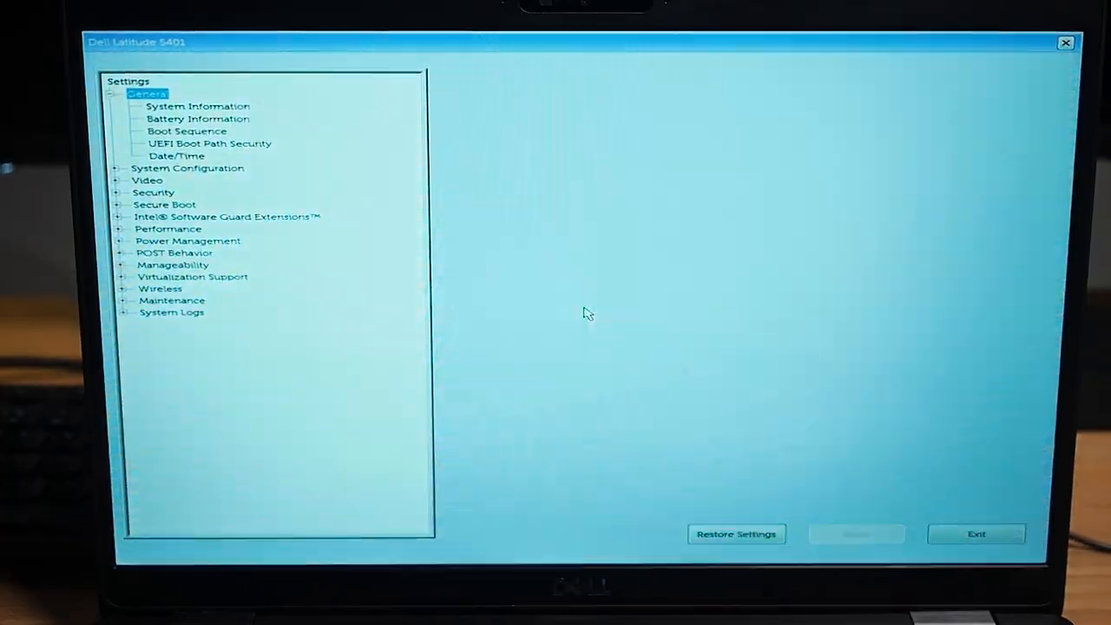
Step: Open Thunderbolt Adapter Configuration under System Configuration in the Settings tree
{"action": "left_click", "coordinate": [209, 143]}
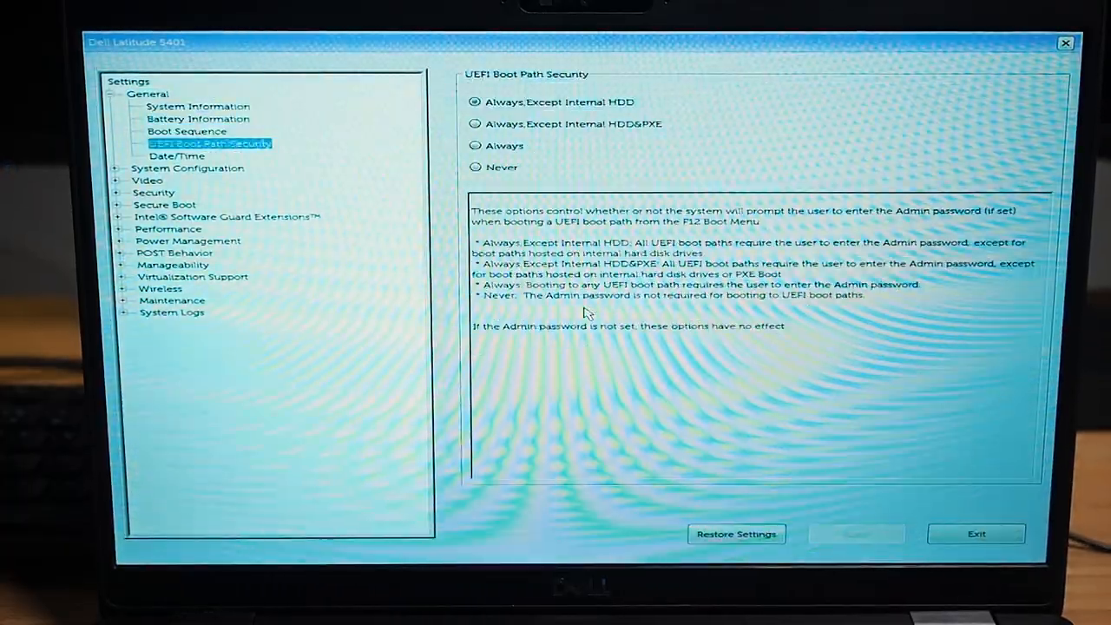
{"action": "left_click", "coordinate": [186, 168]}
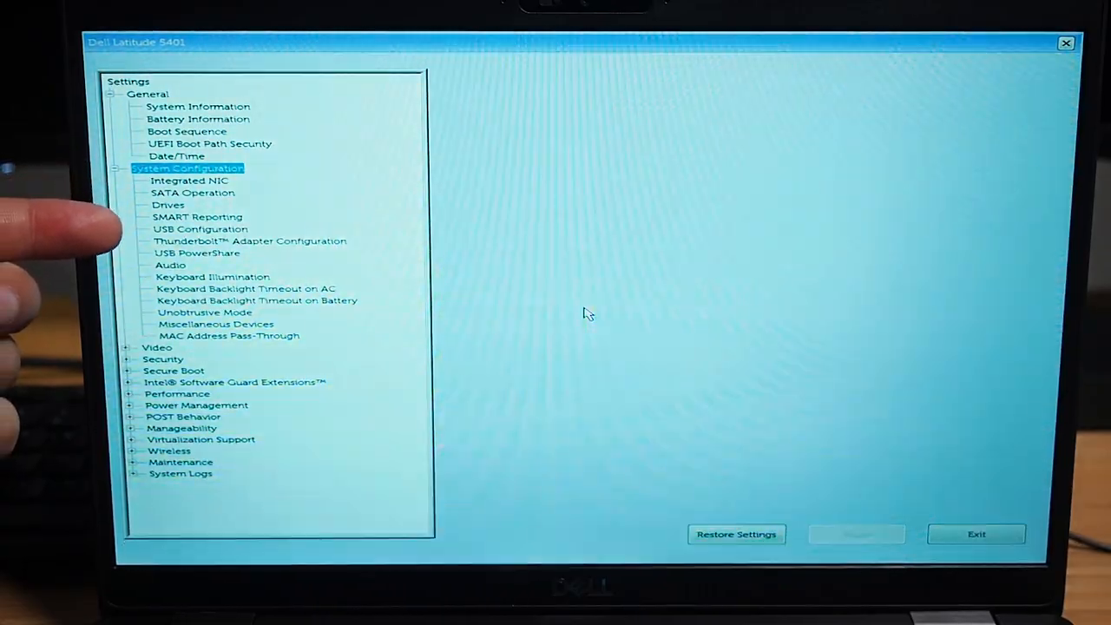
{"action": "left_click", "coordinate": [249, 241]}
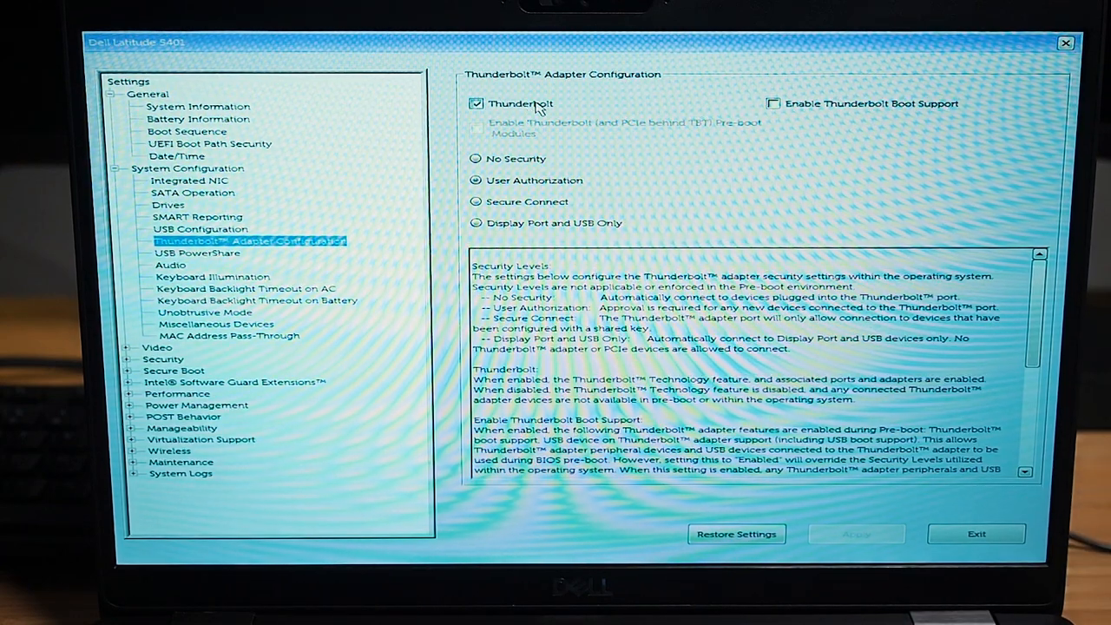
Step: Set Thunderbolt security to No Security, enable Thunderbolt Boot Support, and apply
{"action": "left_click", "coordinate": [476, 180]}
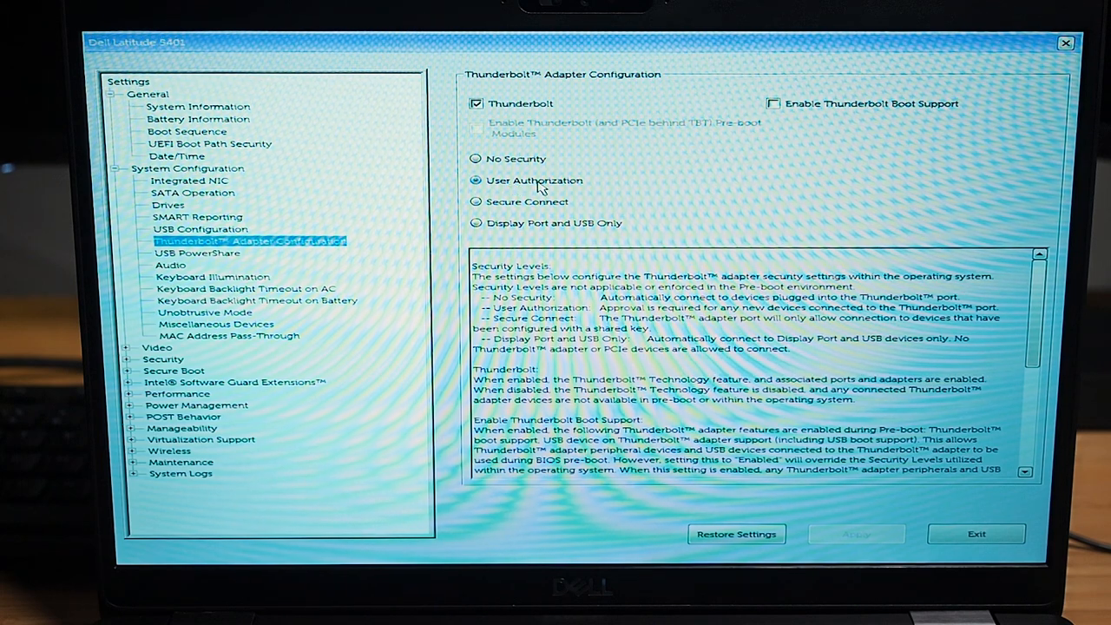
{"action": "left_click", "coordinate": [475, 159]}
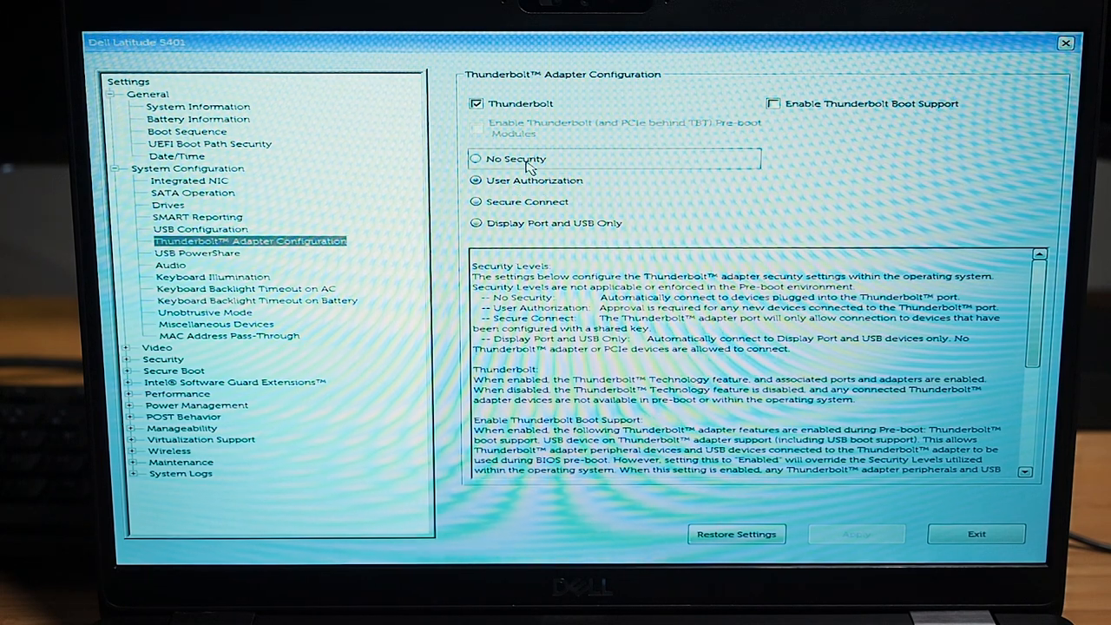
{"action": "left_click", "coordinate": [476, 158]}
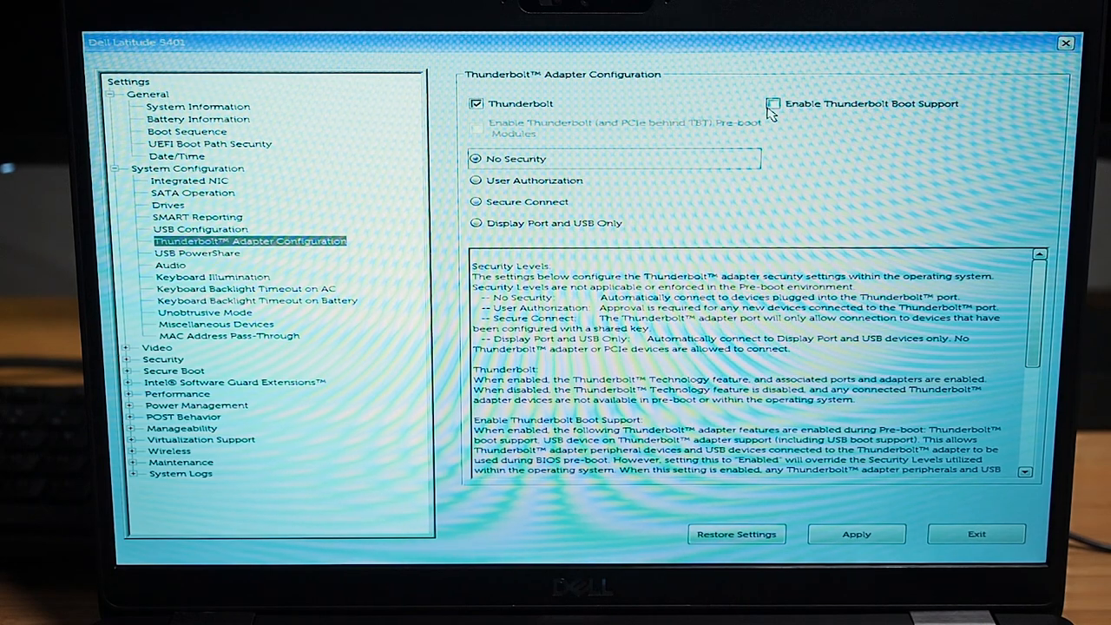
{"action": "left_click", "coordinate": [771, 104]}
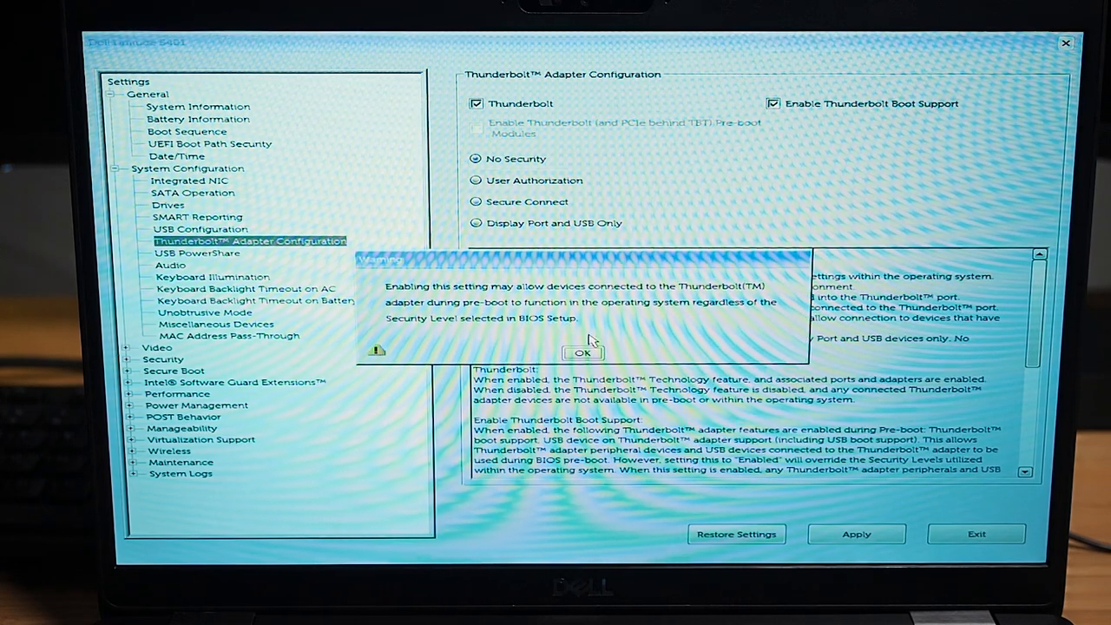
{"action": "left_click", "coordinate": [582, 352]}
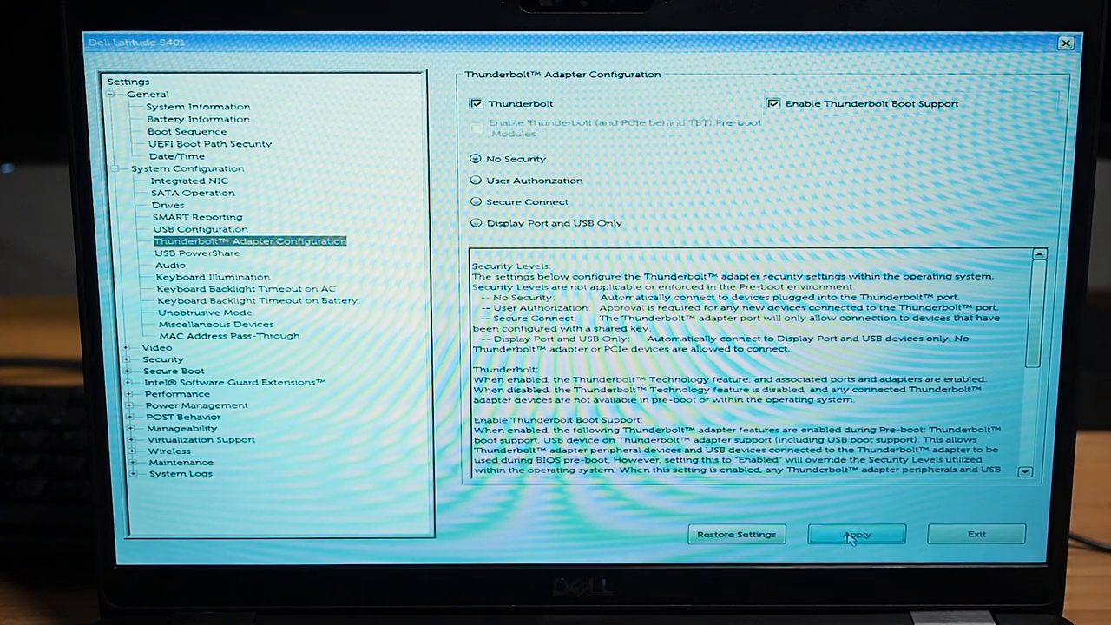
{"action": "left_click", "coordinate": [856, 533]}
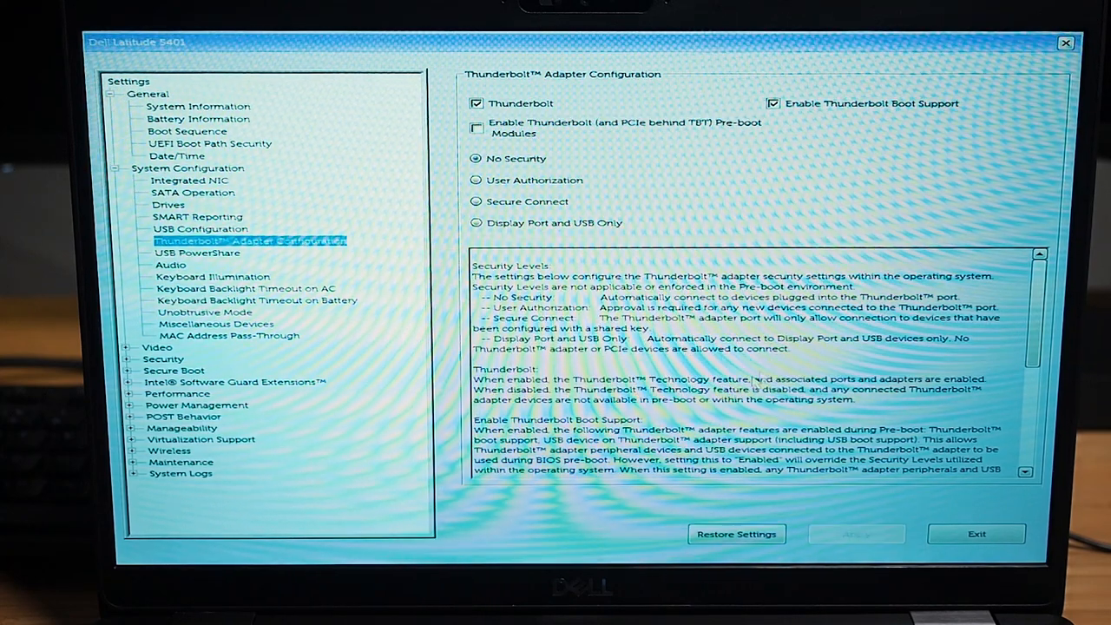